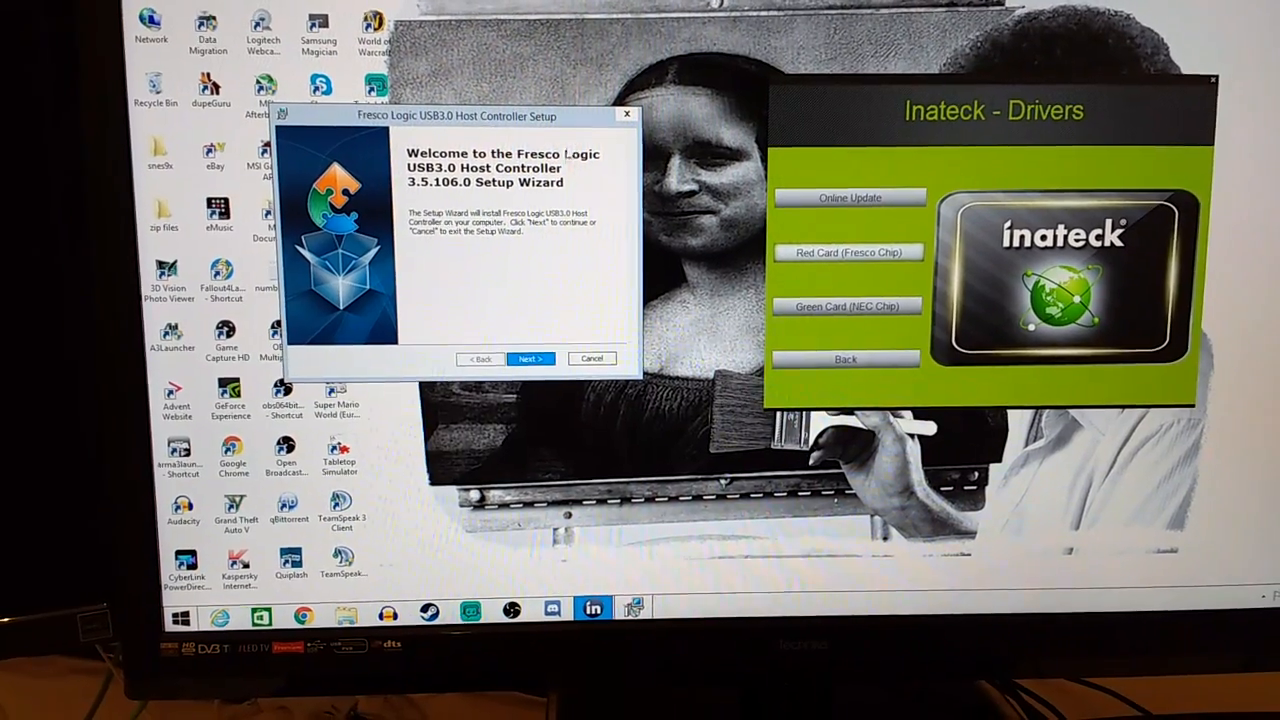
Step: Accept the Fresco Logic license, keep the default installation folder and begin installing the driver
click(530, 358)
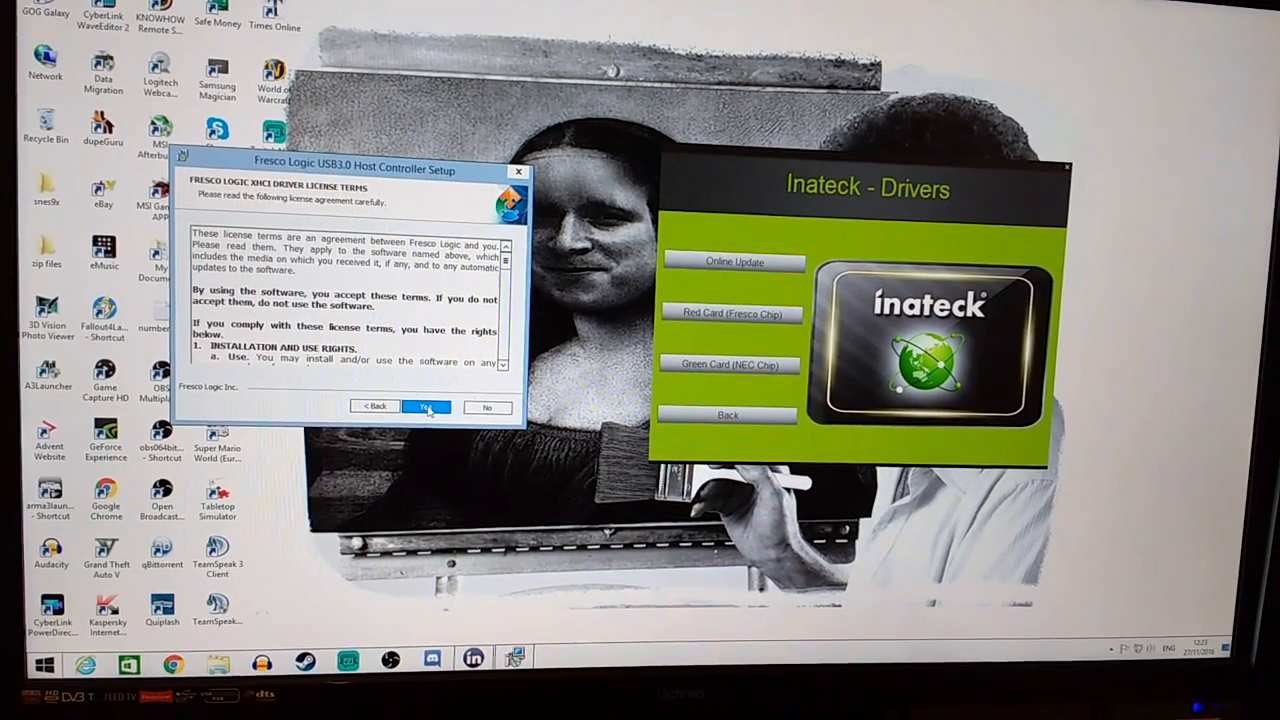
click(426, 406)
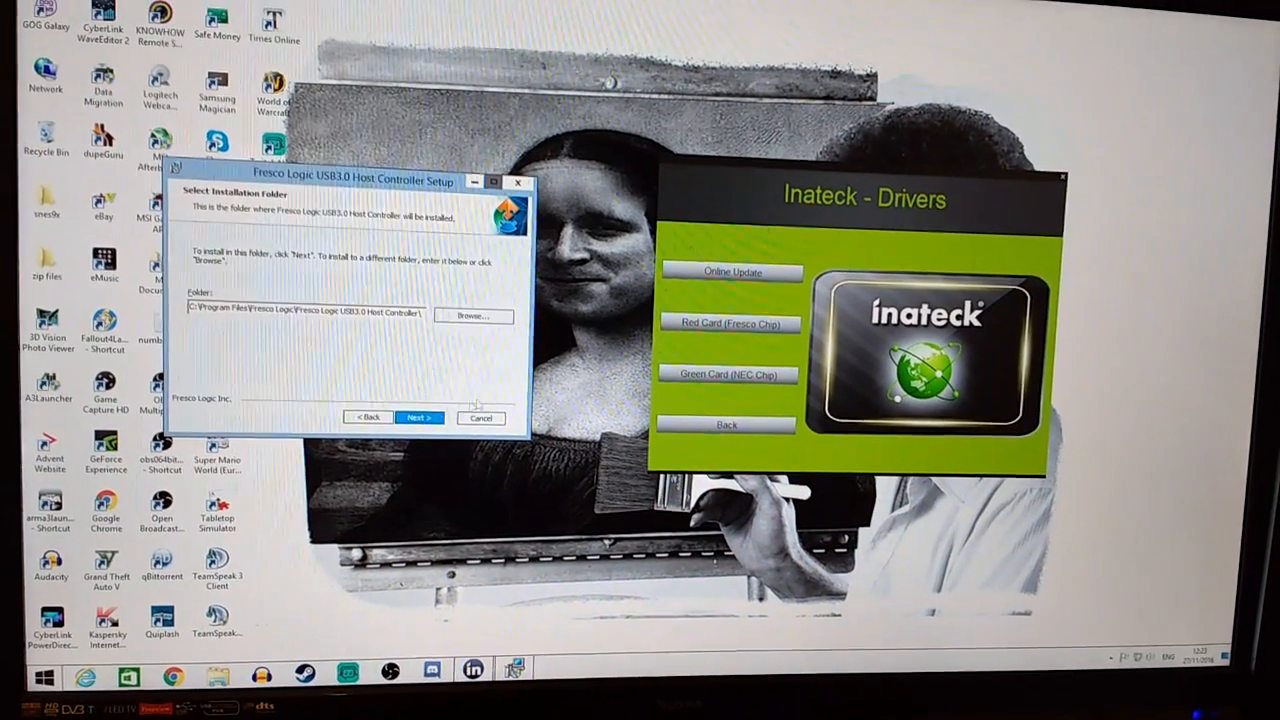
click(418, 418)
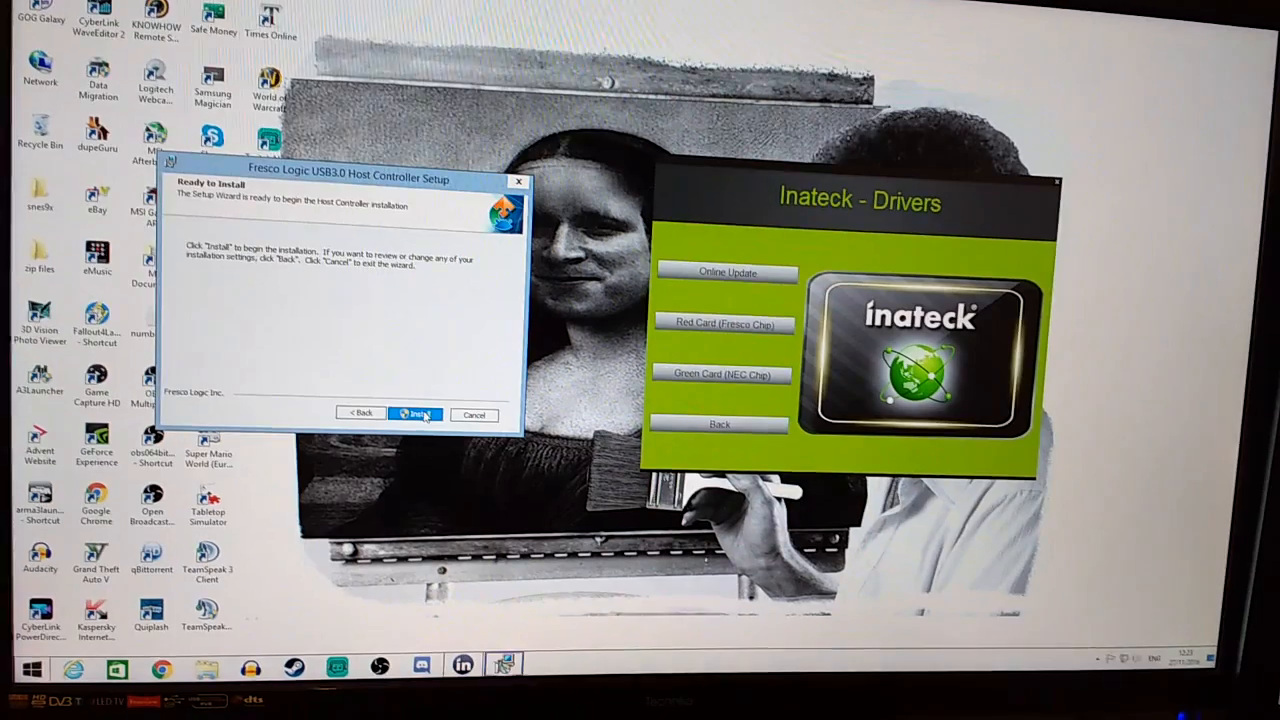
click(416, 414)
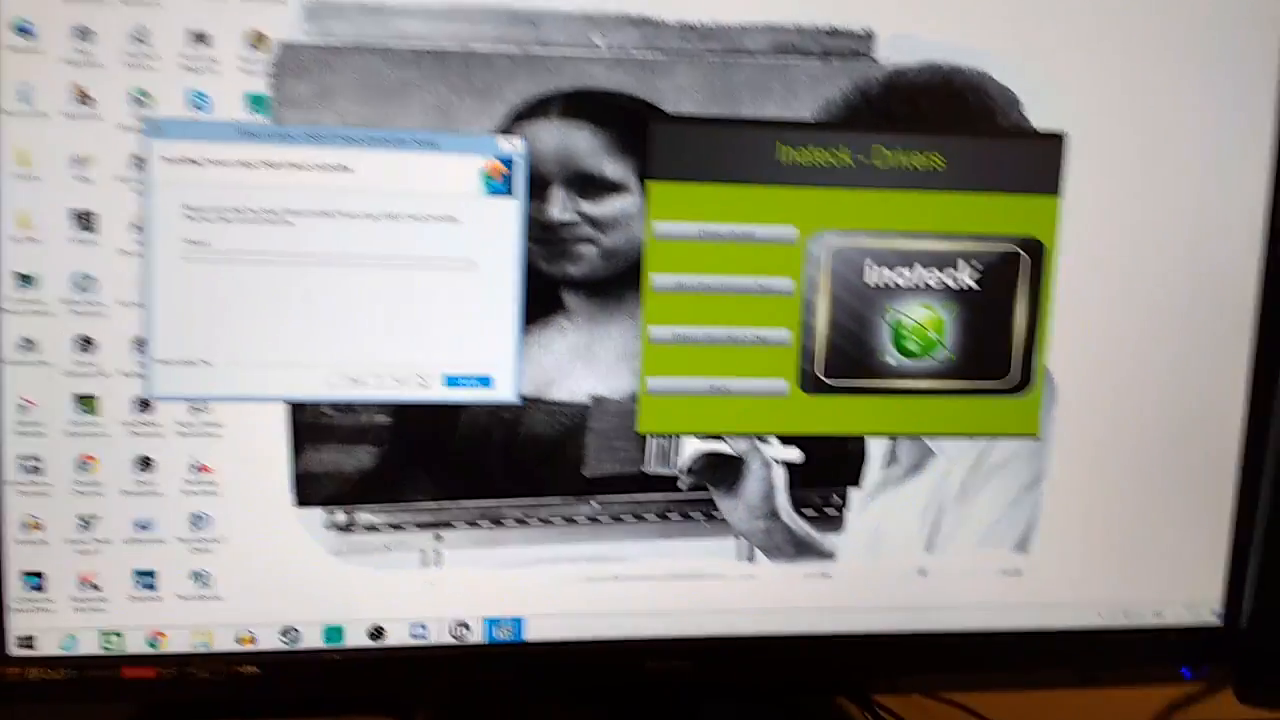